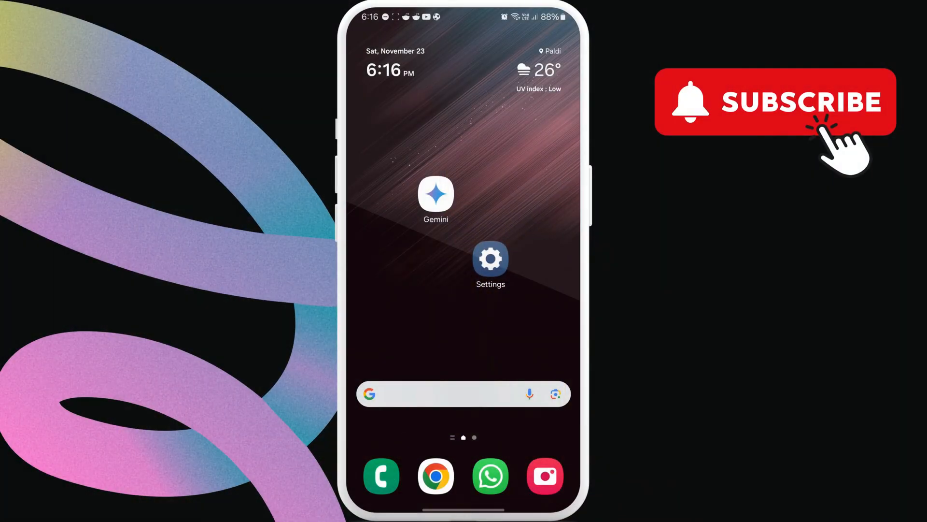
# Launch Settings from the home screen to reach Software update
pyautogui.click(491, 258)
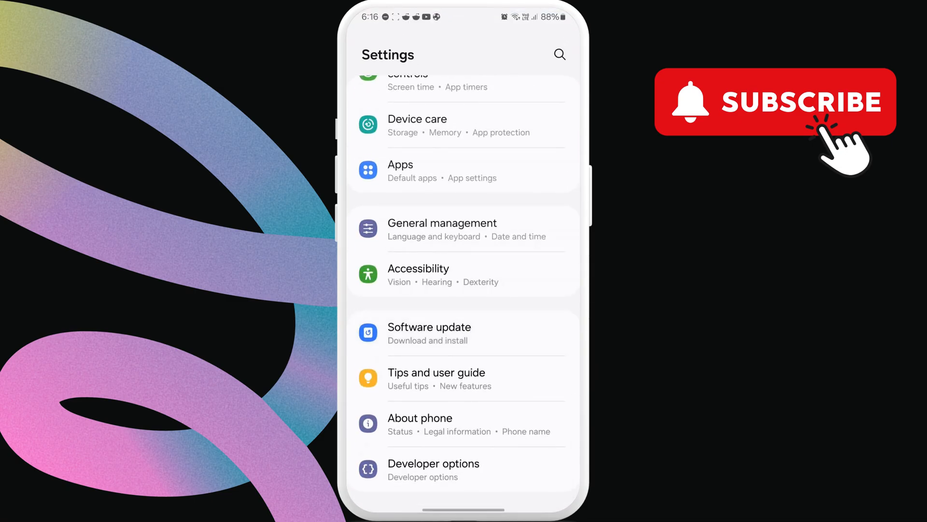
pyautogui.click(429, 327)
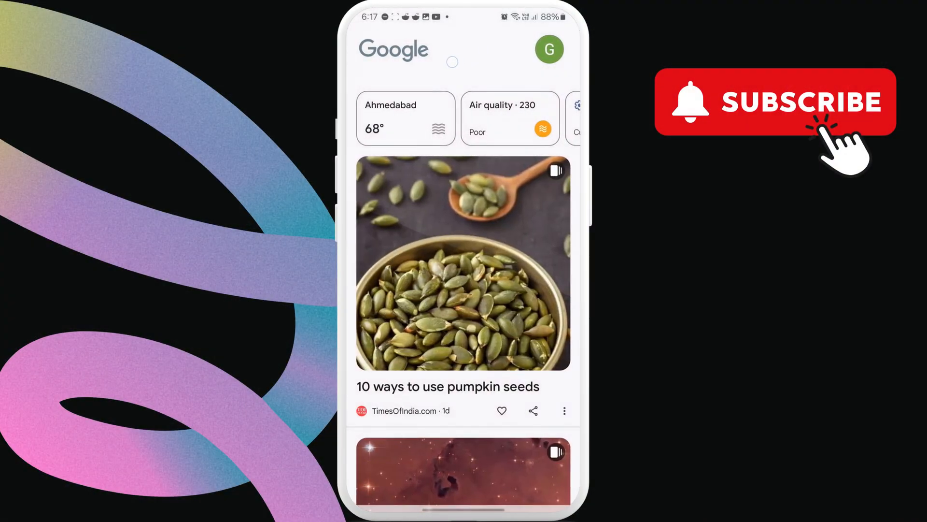
# Check the signed-in Google account, then launch Gemini to its Hello screen
pyautogui.click(549, 49)
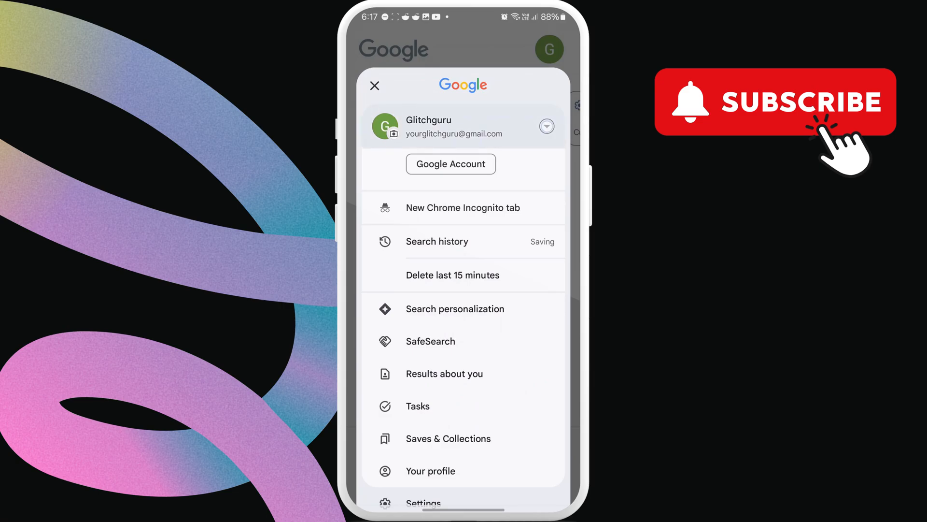
pyautogui.scroll(3)
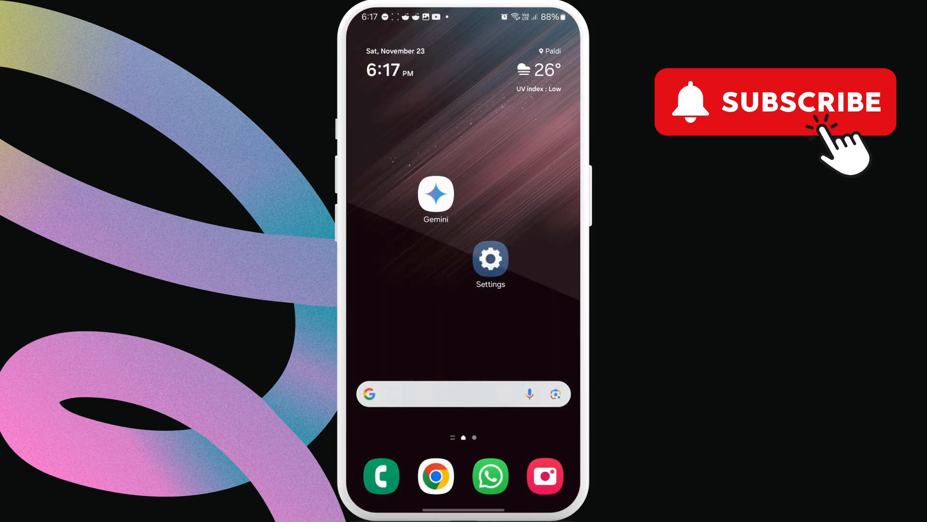
pyautogui.click(435, 194)
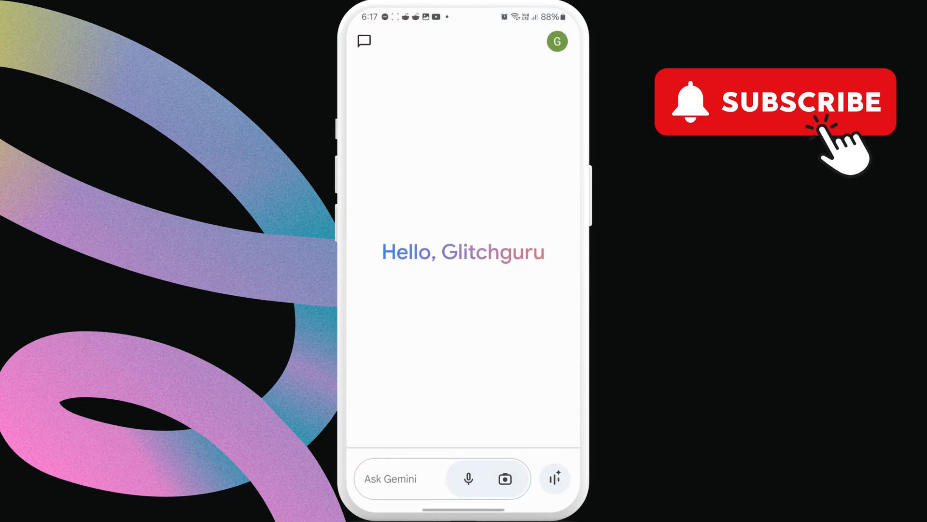